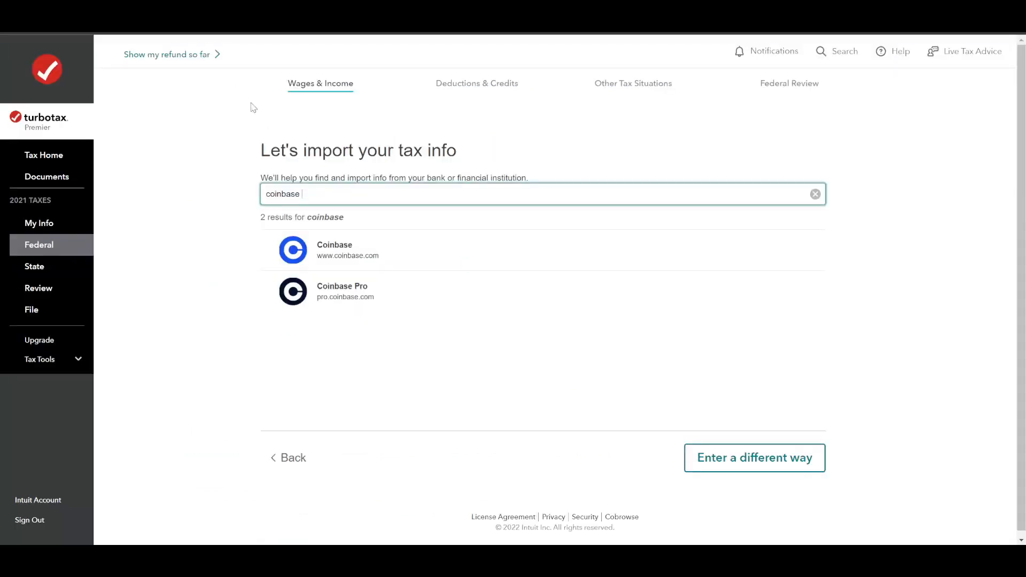
Return to the import page, search 'coinbase' and pick Coinbase Pro from the results.
left_click(335, 250)
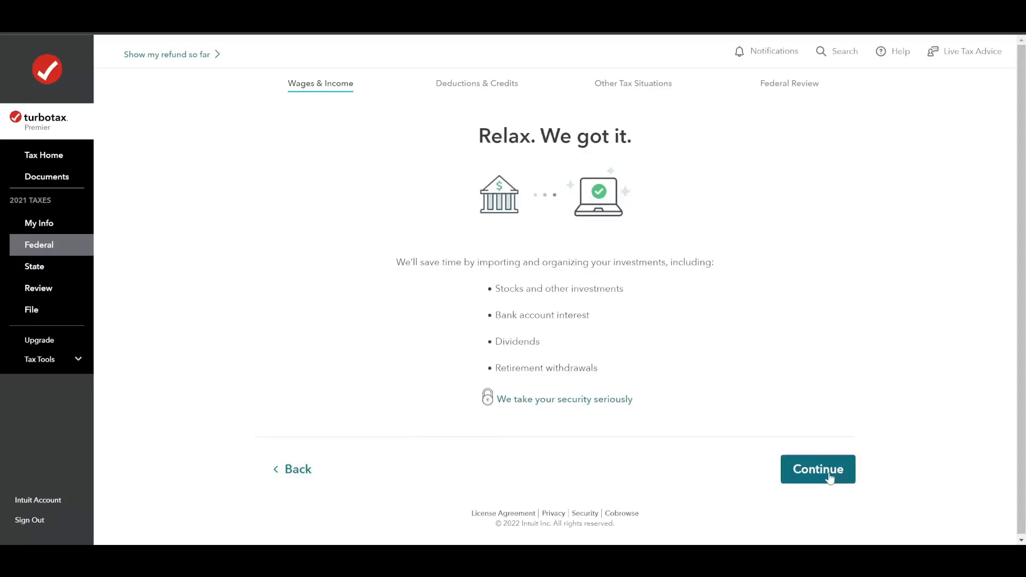
left_click(817, 469)
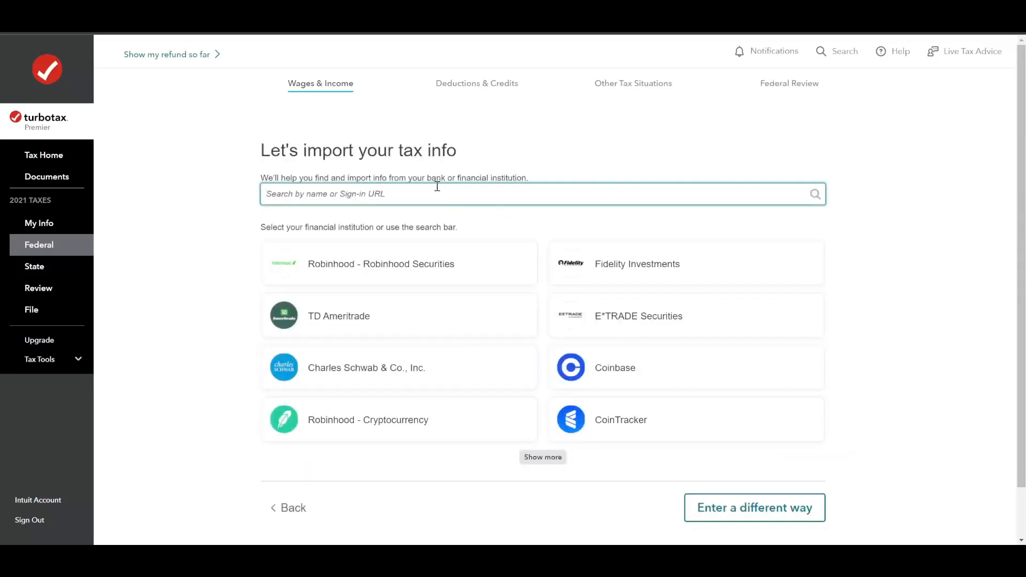
type("coinbase")
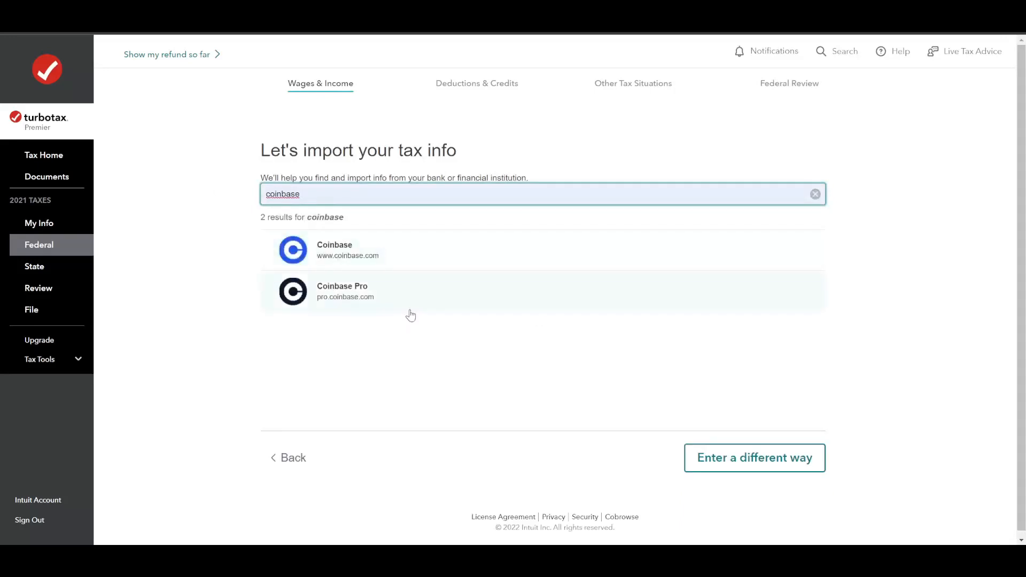
left_click(341, 291)
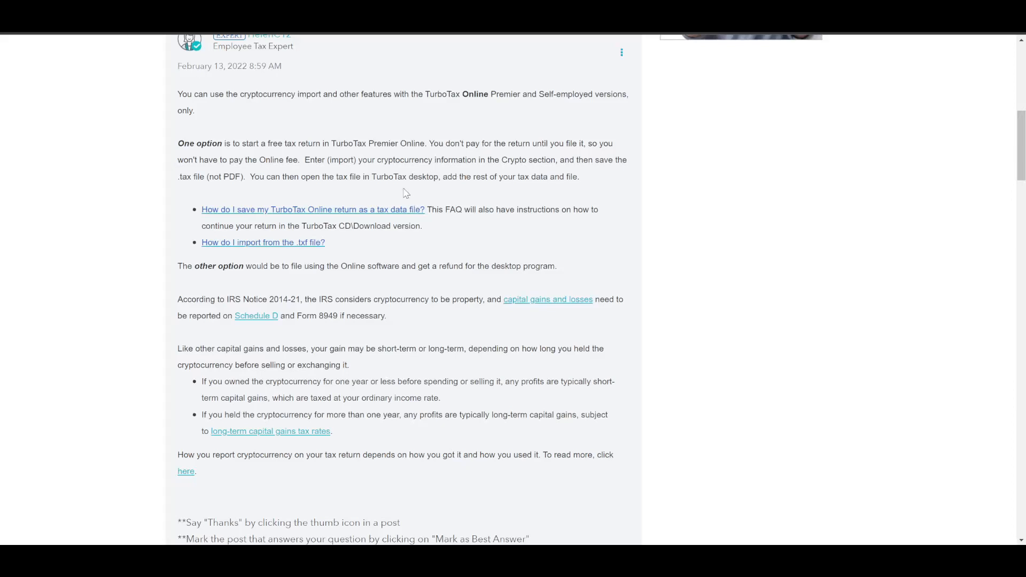
mouse_move(201, 175)
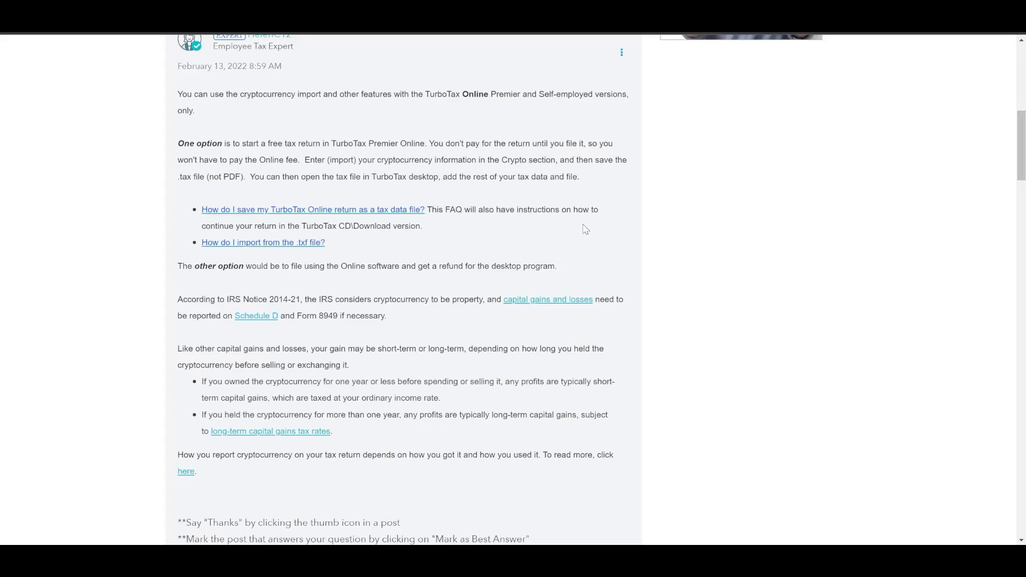
Scroll the forum thread to the reply about CoinTracker .txf exports.
scroll("down", 3)
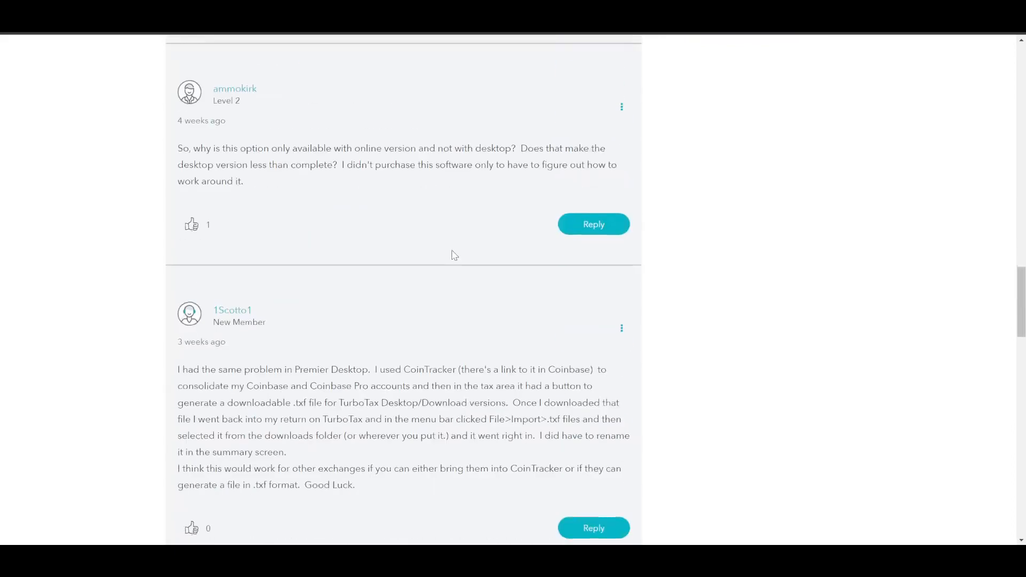
scroll("down", 3)
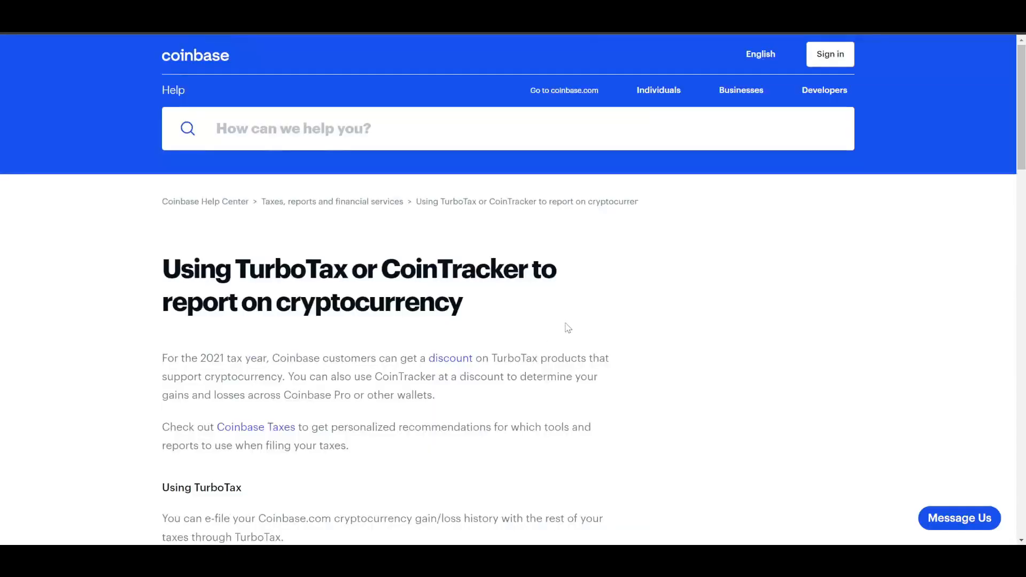
Scroll to 'Using CoinTracker' and deselect the 3,000-transactions sentence.
scroll("down", 3)
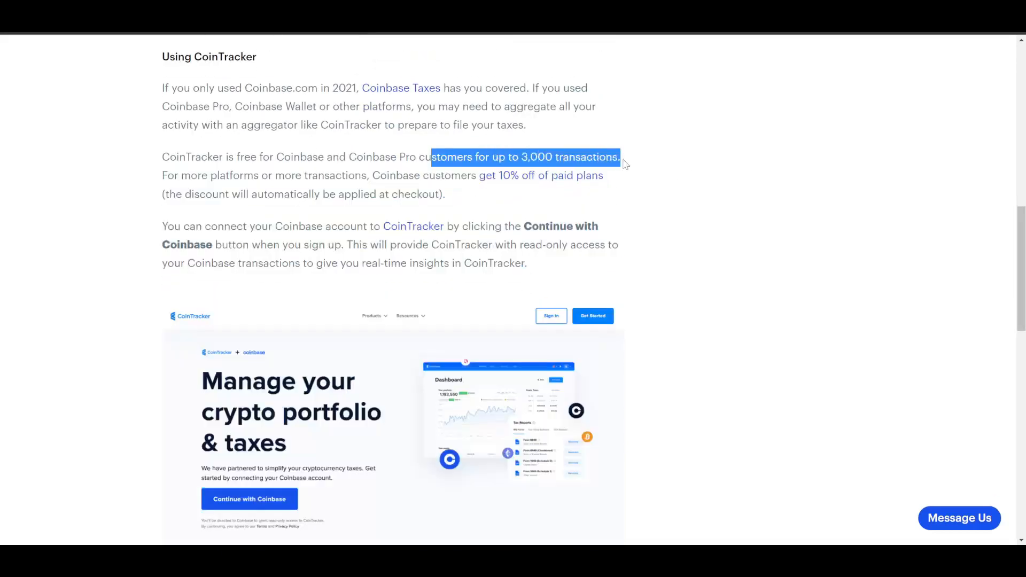
left_click(633, 210)
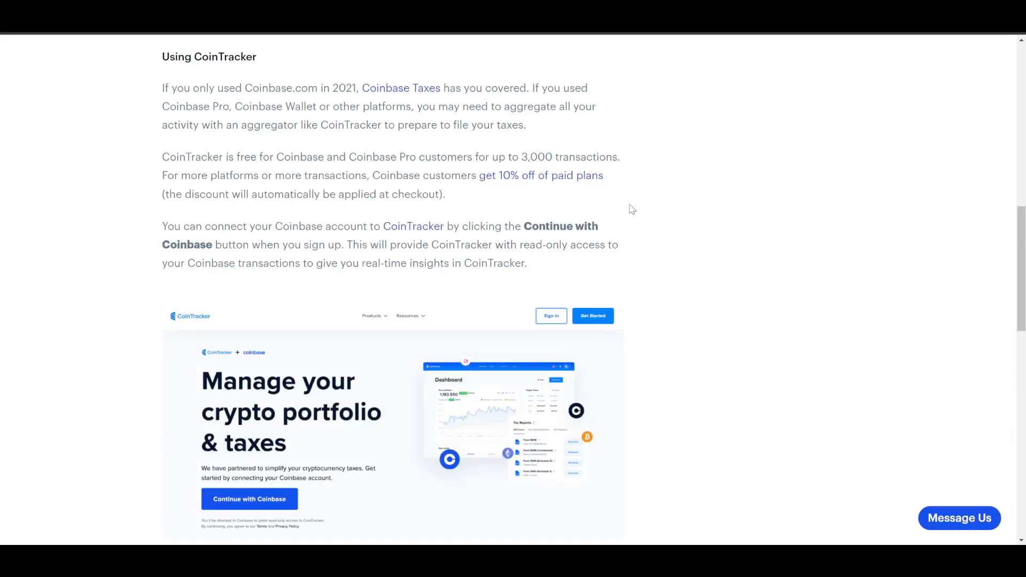
mouse_move(633, 207)
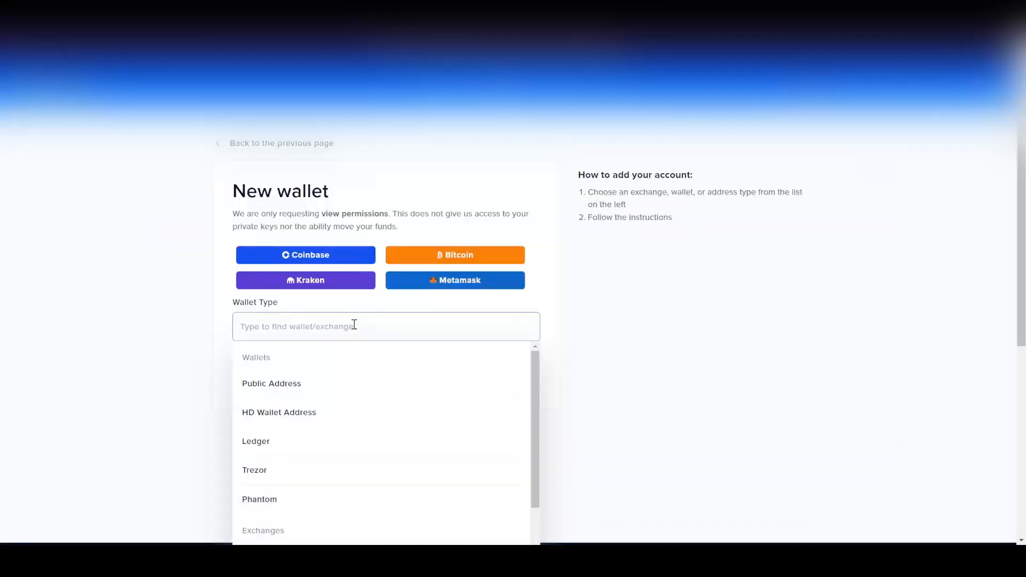
Search 'coinba' in Wallet Type, select Coinbase Pro, and scroll to its API fields.
type("coinba")
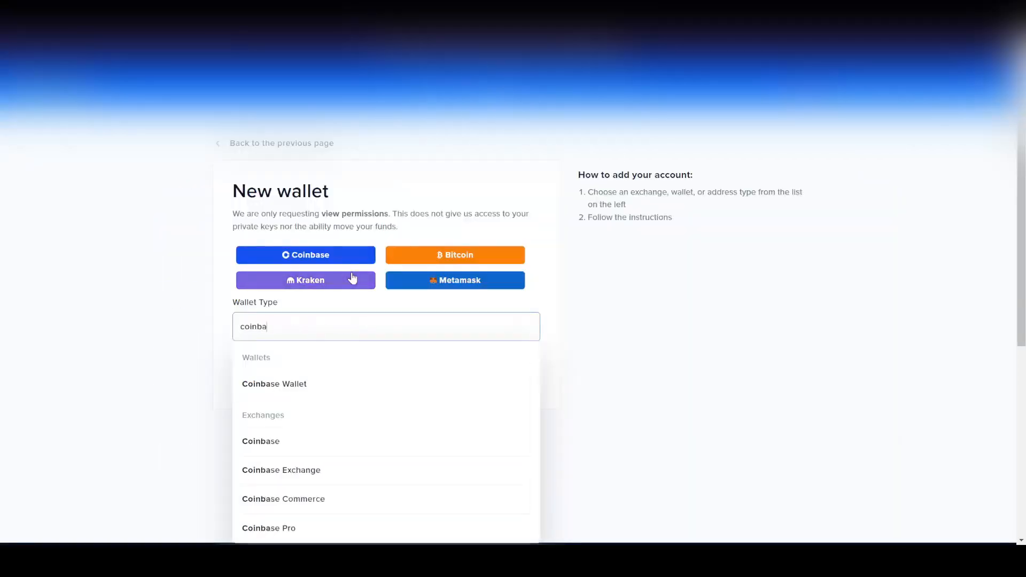
left_click(269, 528)
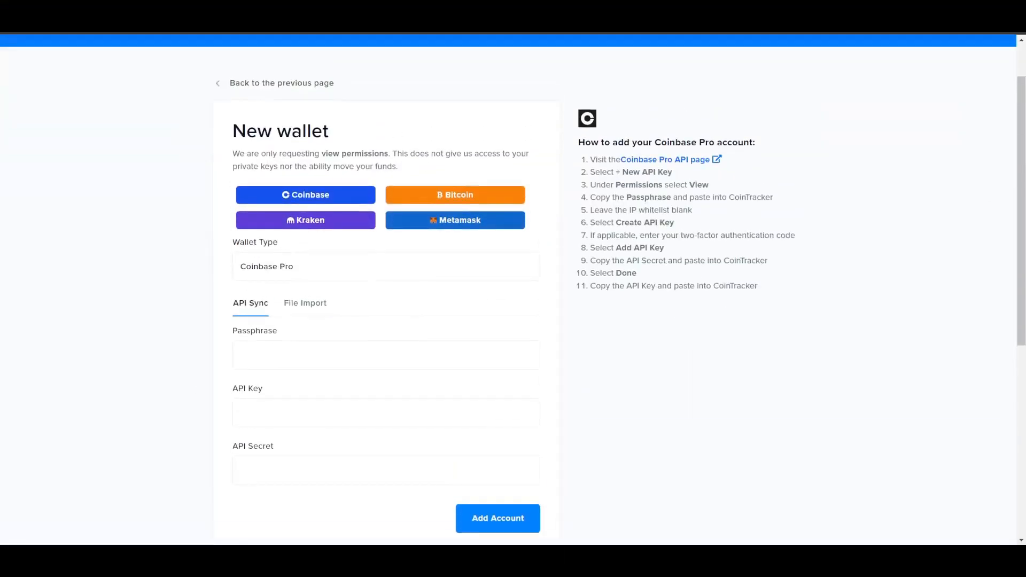
scroll("down", 3)
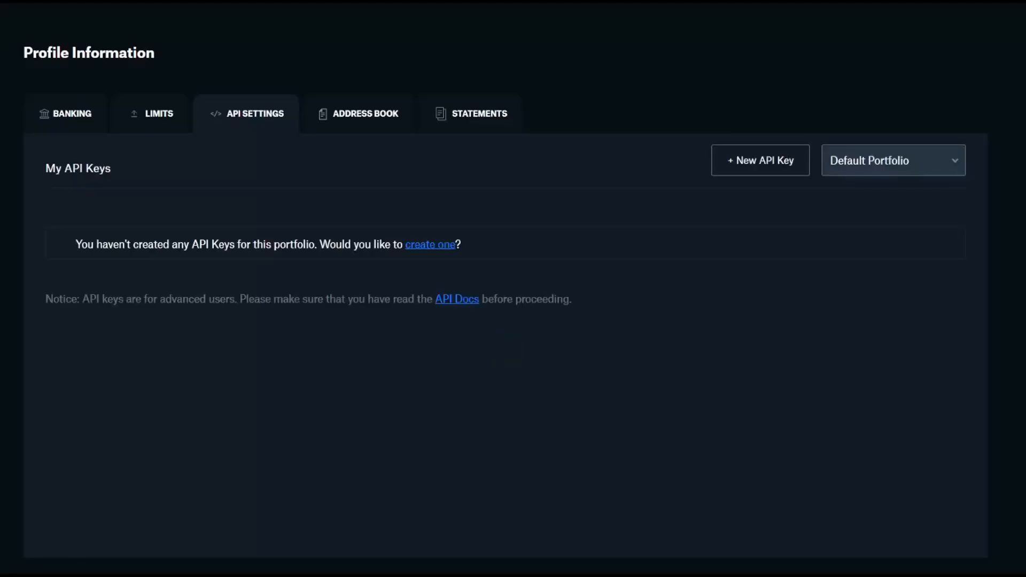
mouse_move(255, 238)
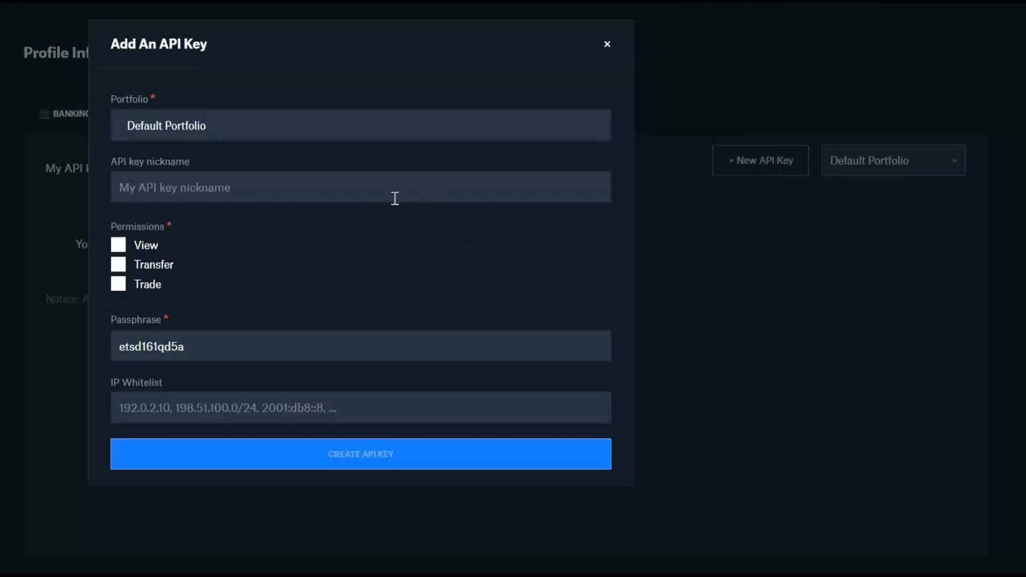
Give the new API key View permission and copy its API secret.
left_click(119, 245)
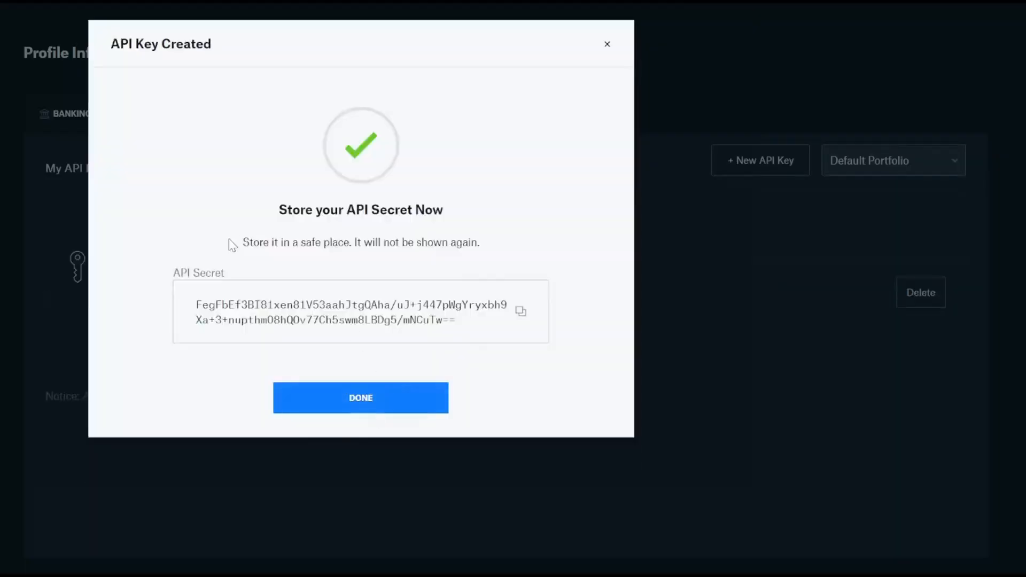
left_click(520, 311)
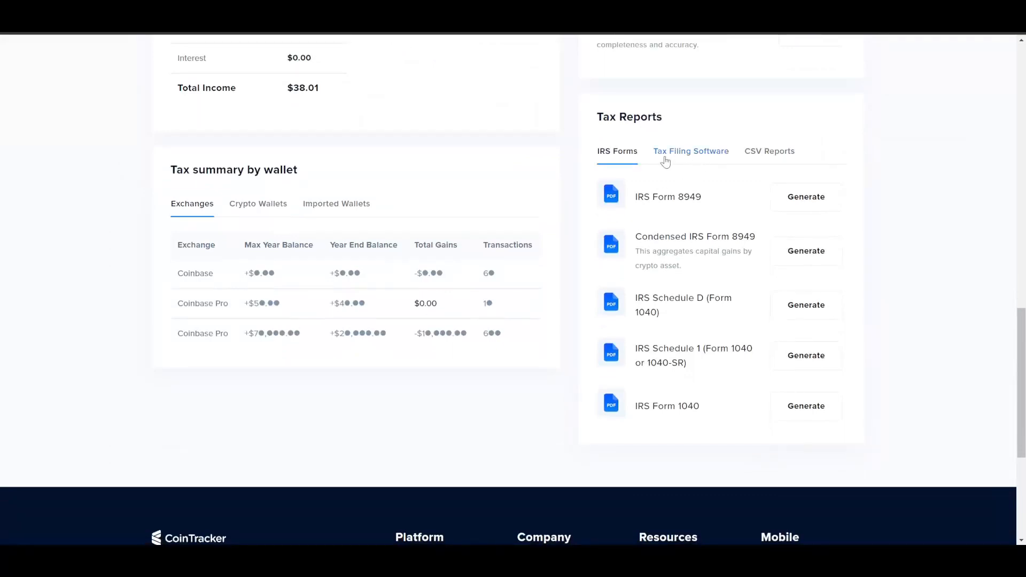
Switch Tax Reports to the Tax Filing Software tab and choose a report option.
left_click(691, 152)
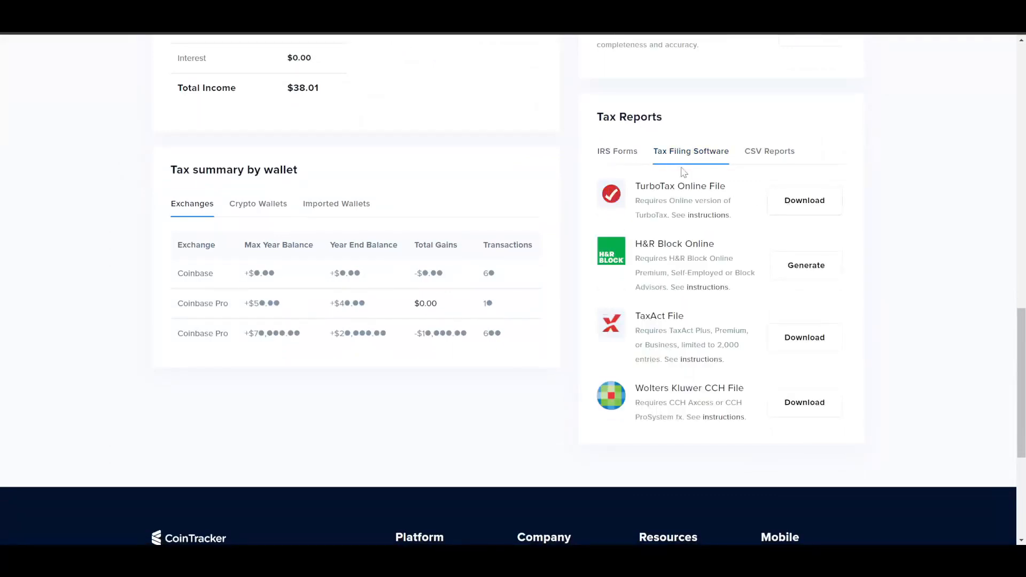
left_click(804, 201)
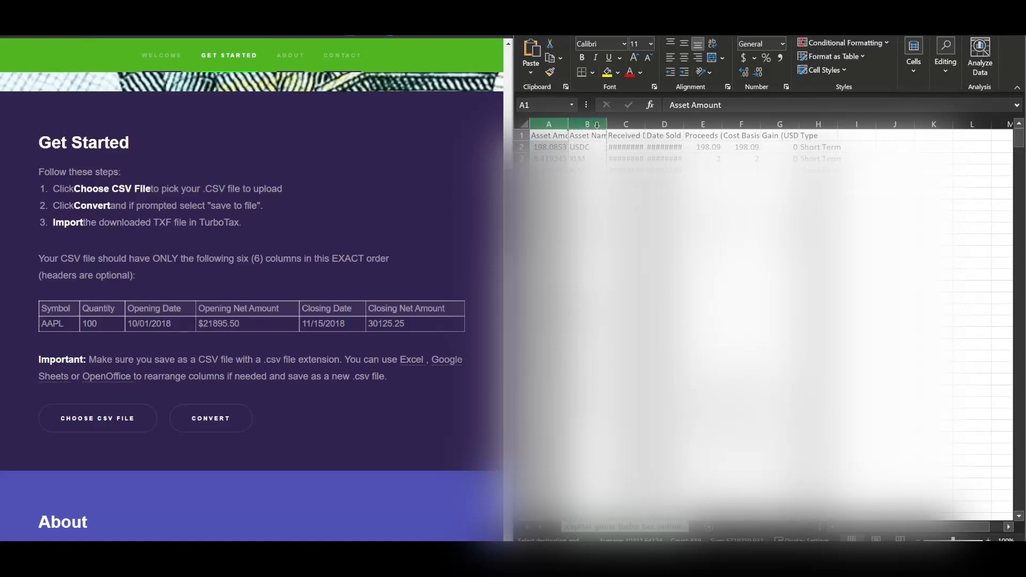
Move the Asset Name column ahead, then select the Proceeds and Cost Basis (USD) columns.
left_click(586, 135)
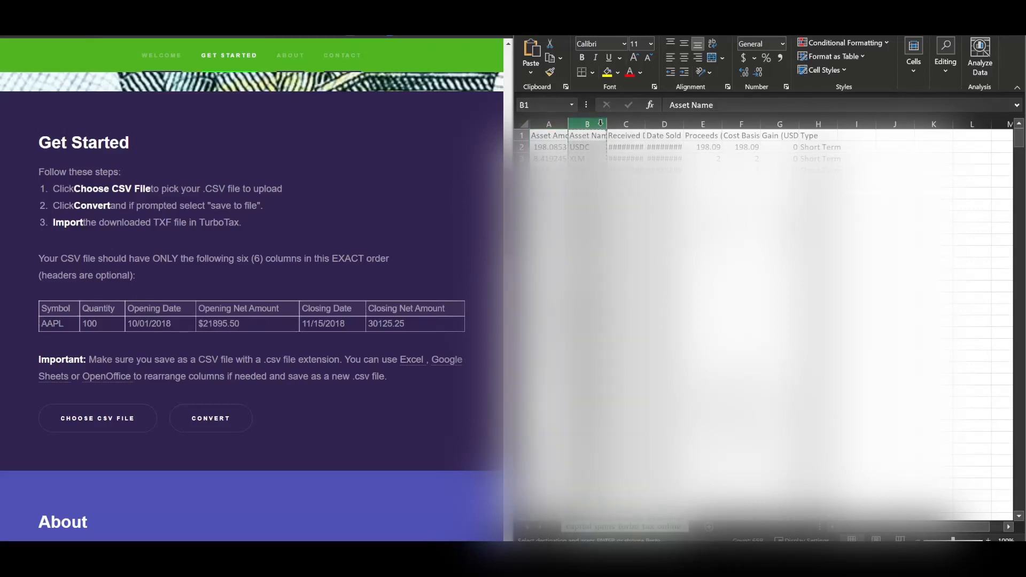
right_click(548, 136)
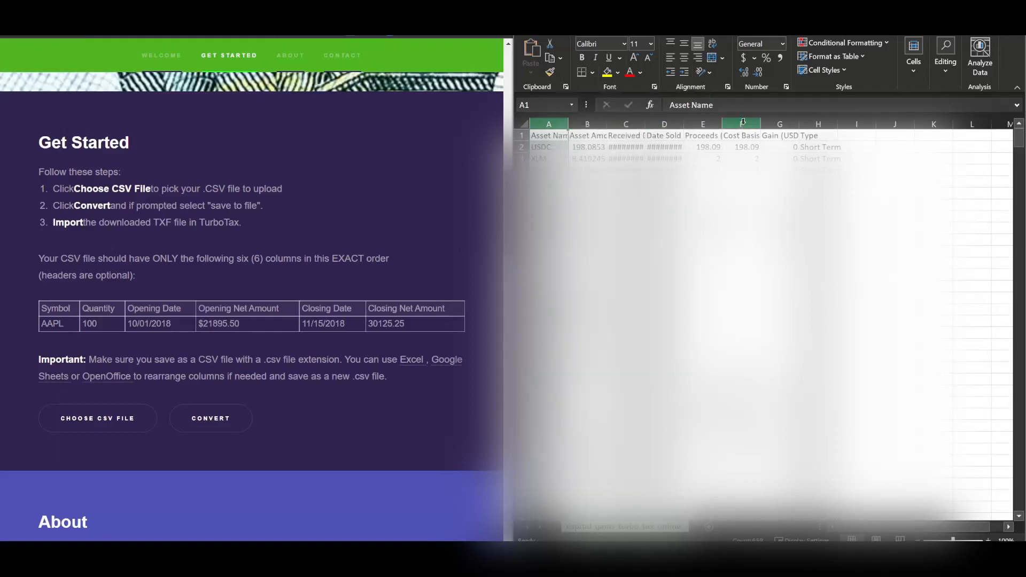
left_click(742, 123)
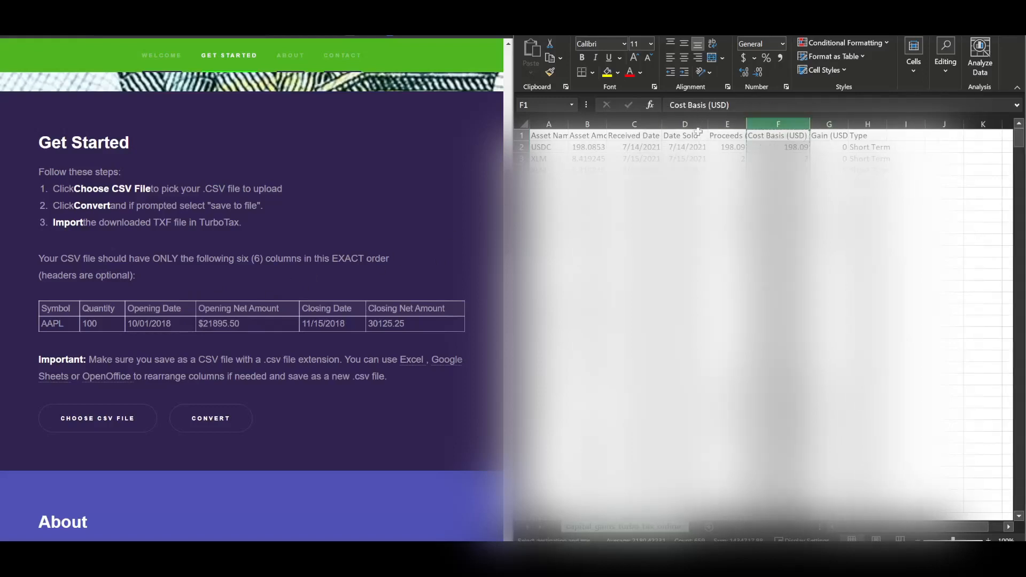
left_click(684, 135)
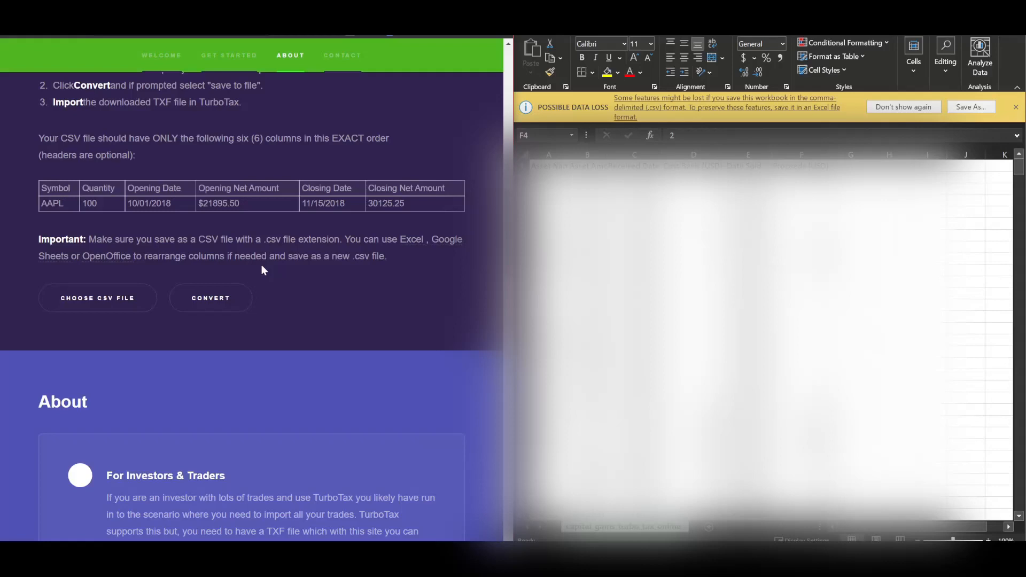
mouse_move(266, 266)
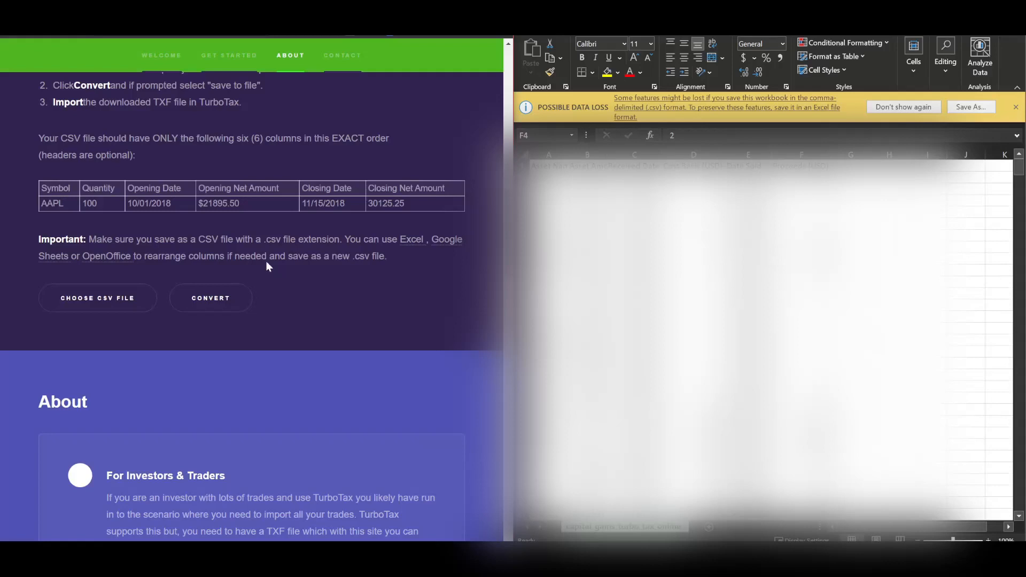
mouse_move(403, 267)
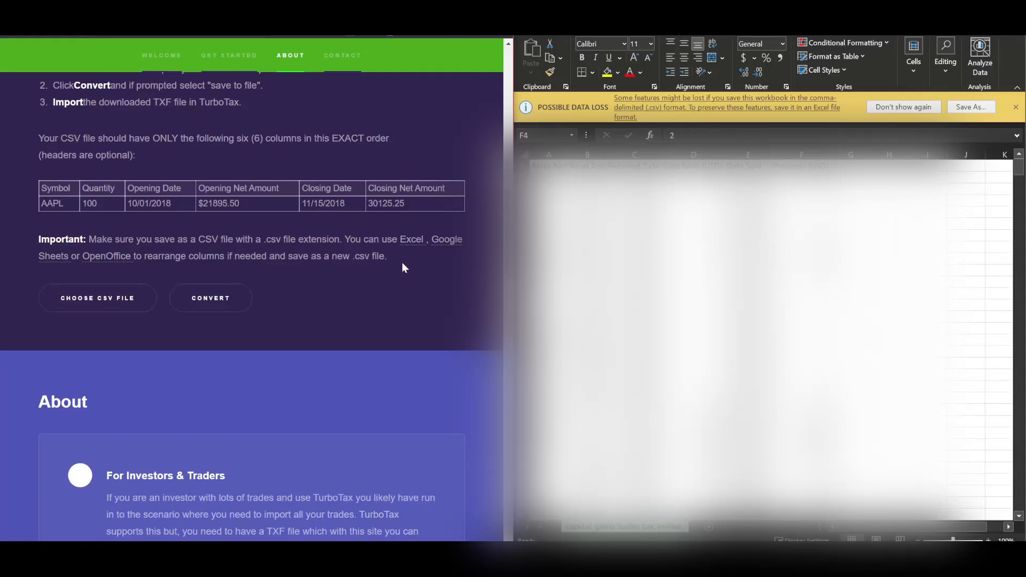